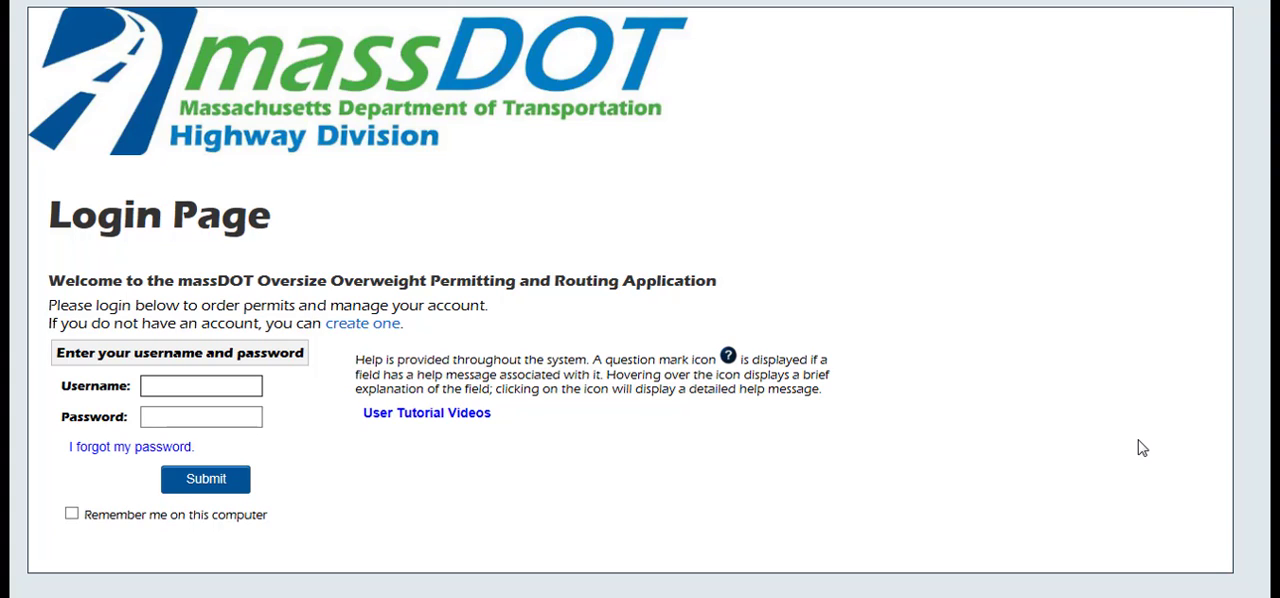
Log in and start a new permit via 'I know which permit I need'
left_click(205, 478)
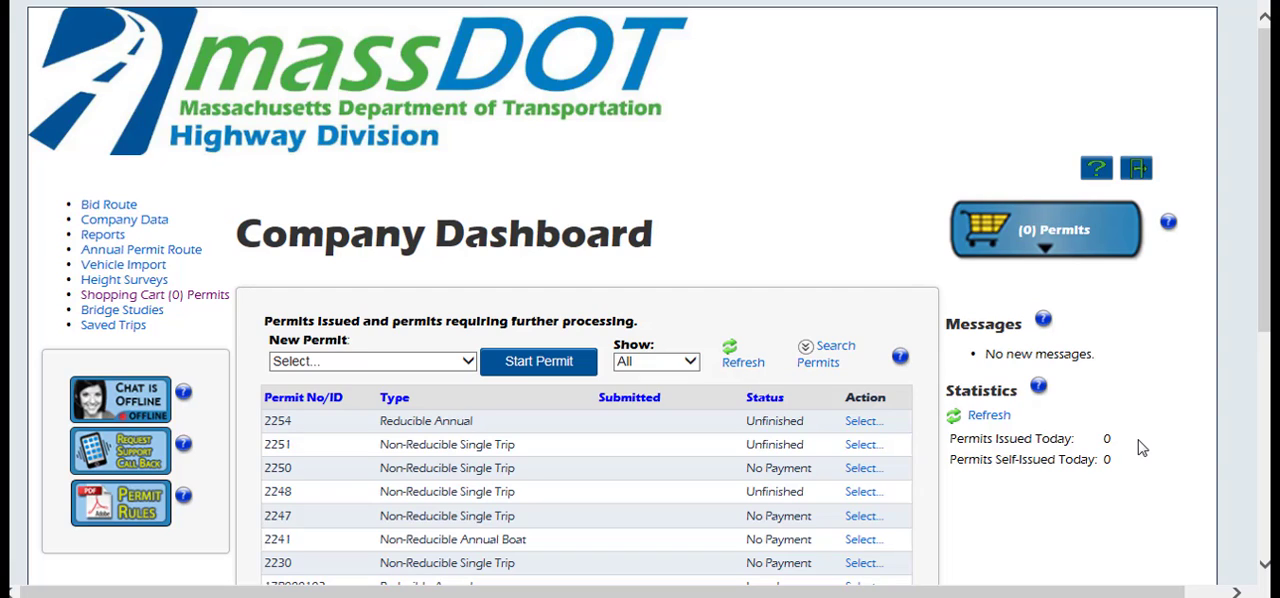
left_click(370, 361)
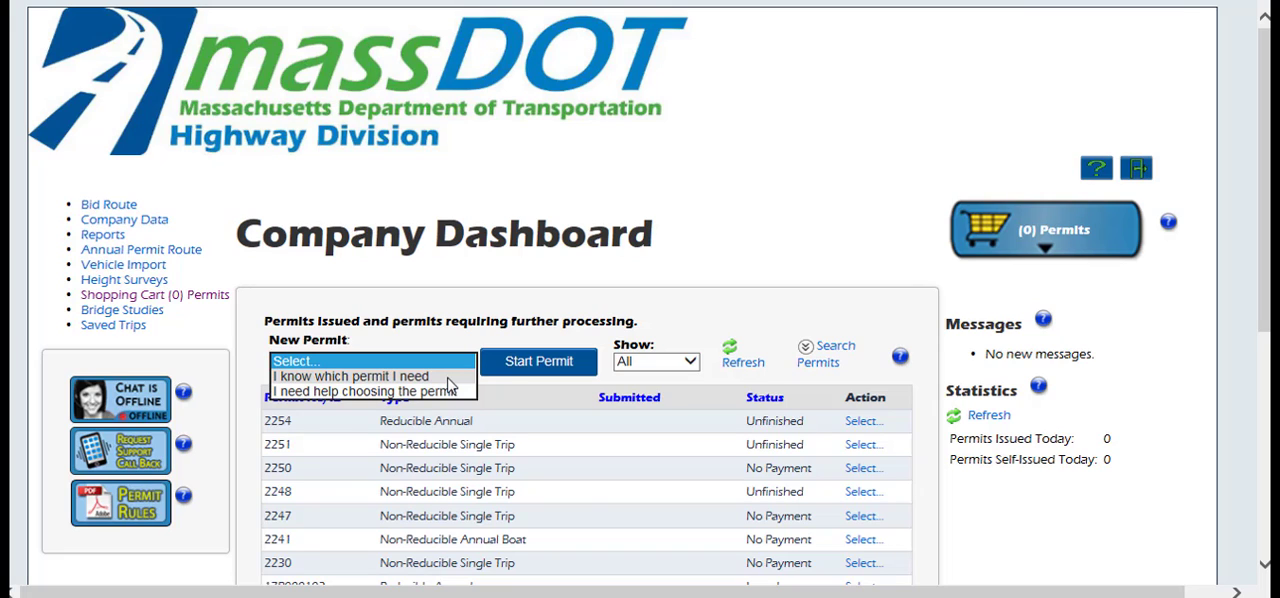
left_click(351, 376)
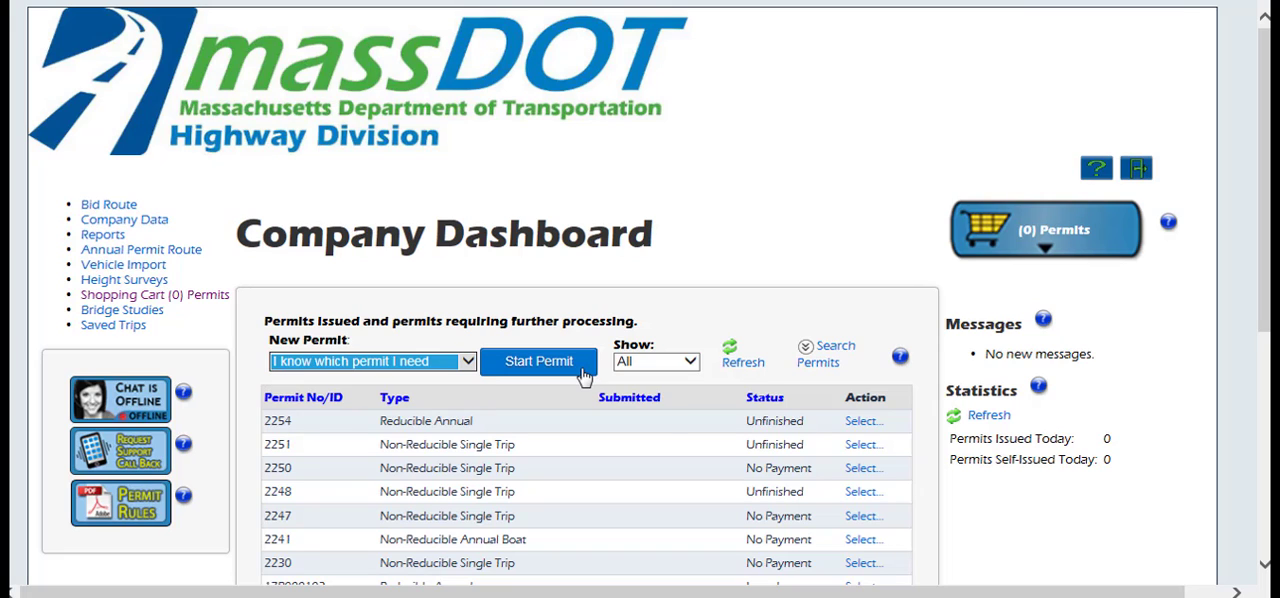
left_click(538, 361)
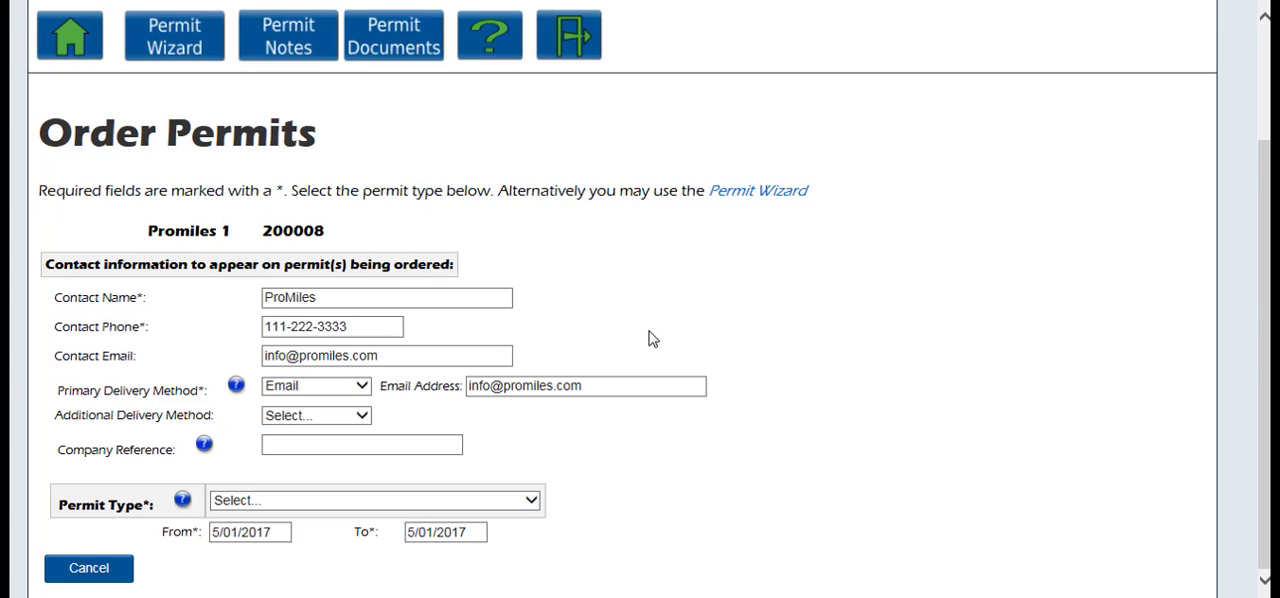
mouse_move(686, 324)
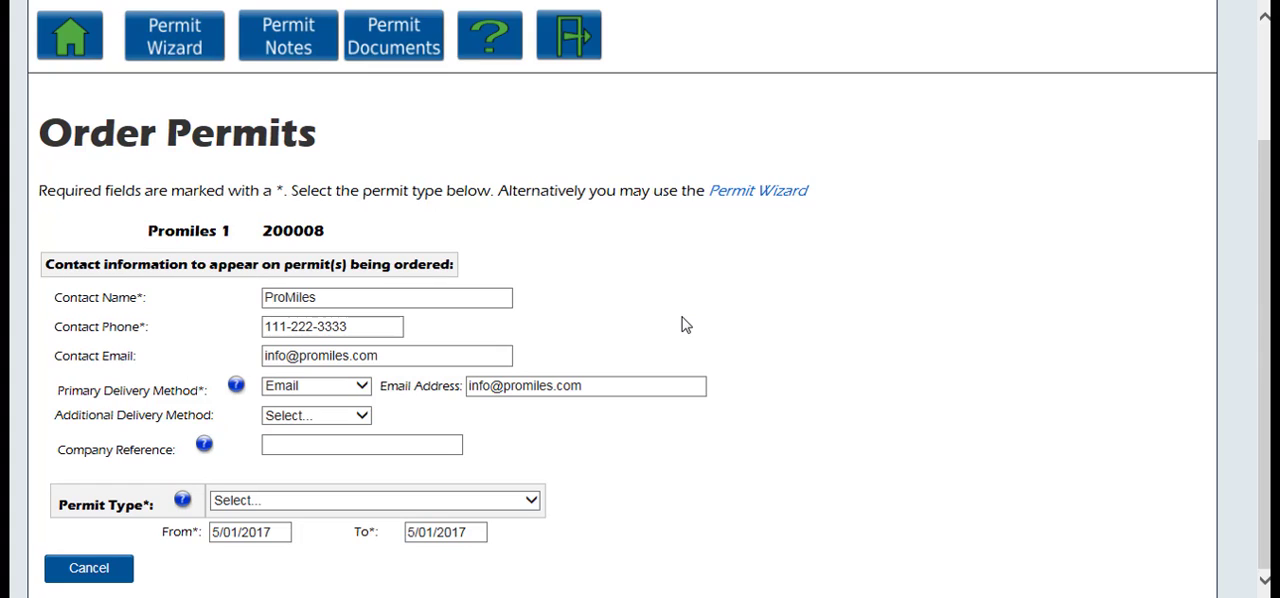
mouse_move(365, 390)
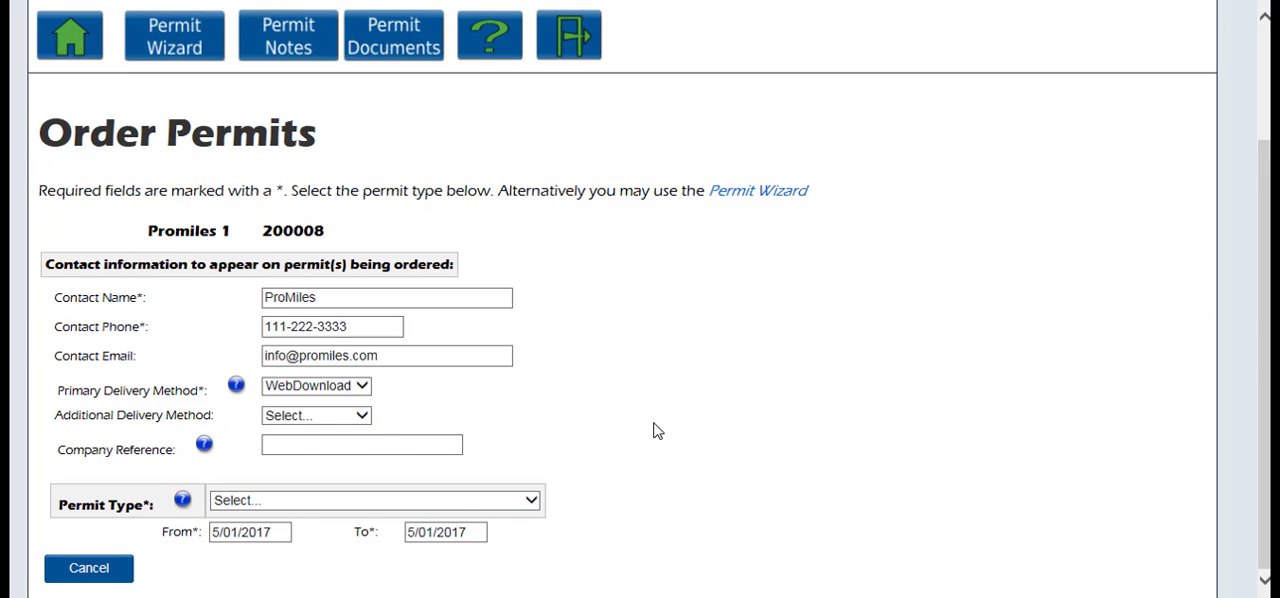
Choose Reducible Annual as the permit type and check its start date on the calendar
left_click(374, 500)
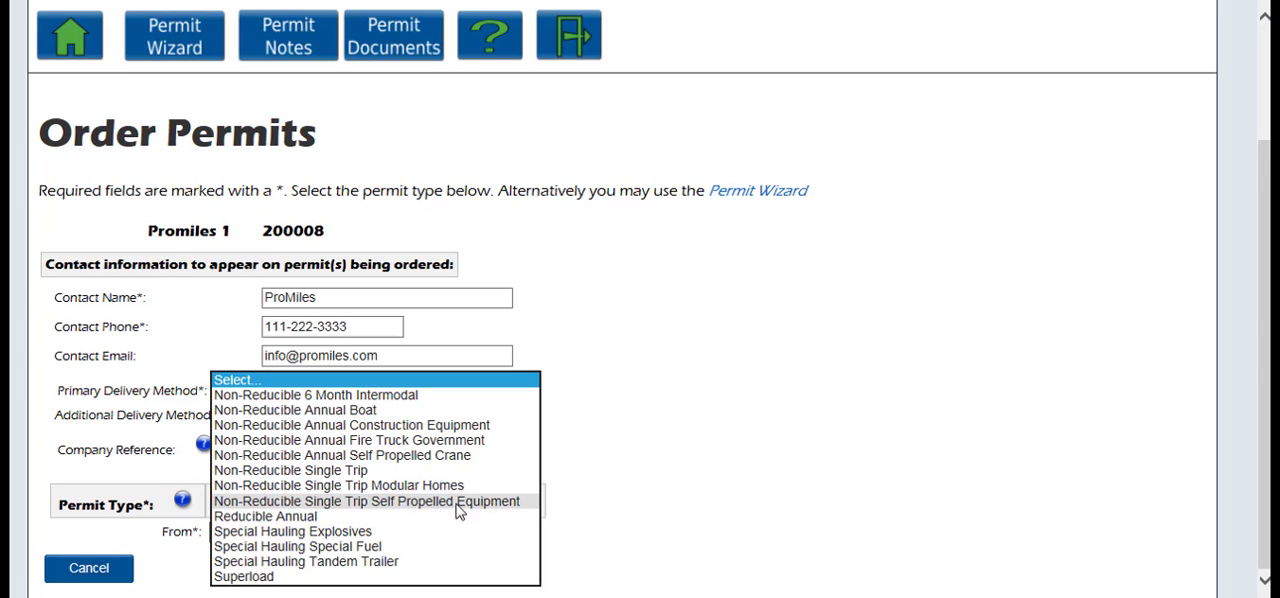
left_click(265, 515)
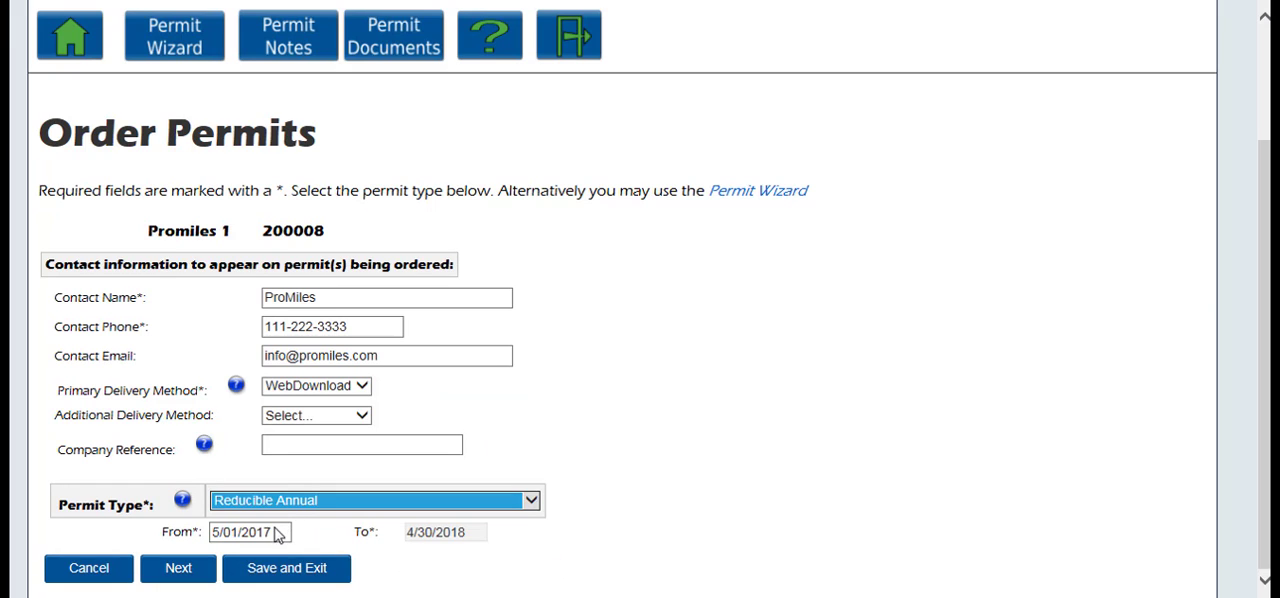
left_click(250, 532)
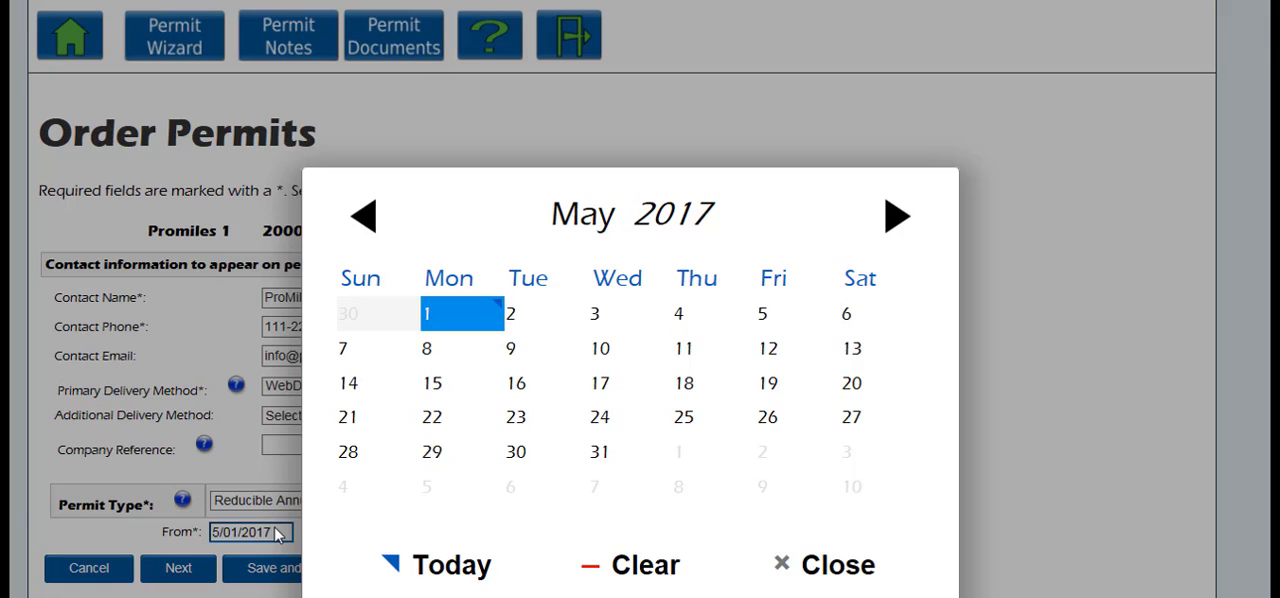
mouse_move(319, 533)
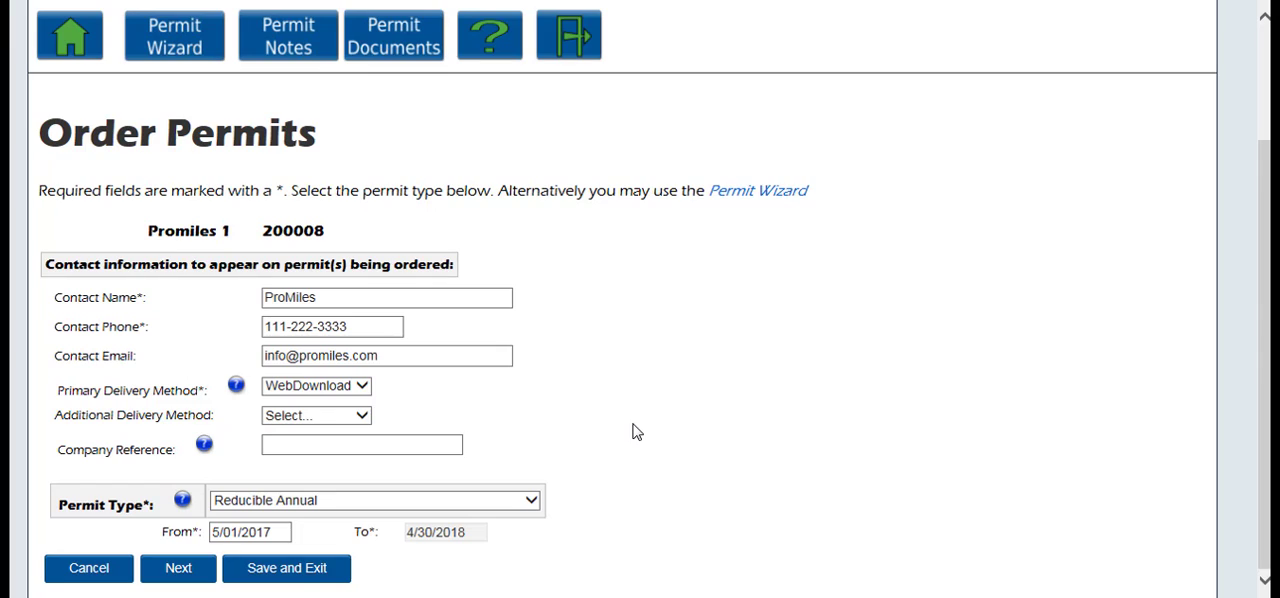
mouse_move(178, 568)
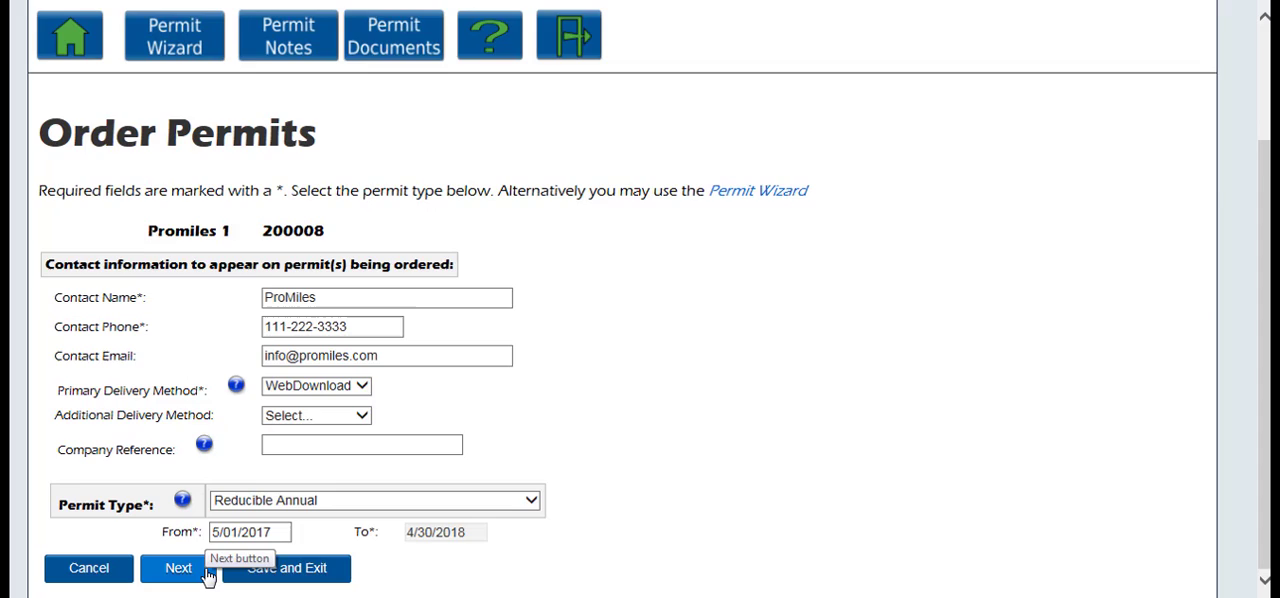
Load vehicle 051 from inventory and enter its Massachusetts registered weight
left_click(178, 568)
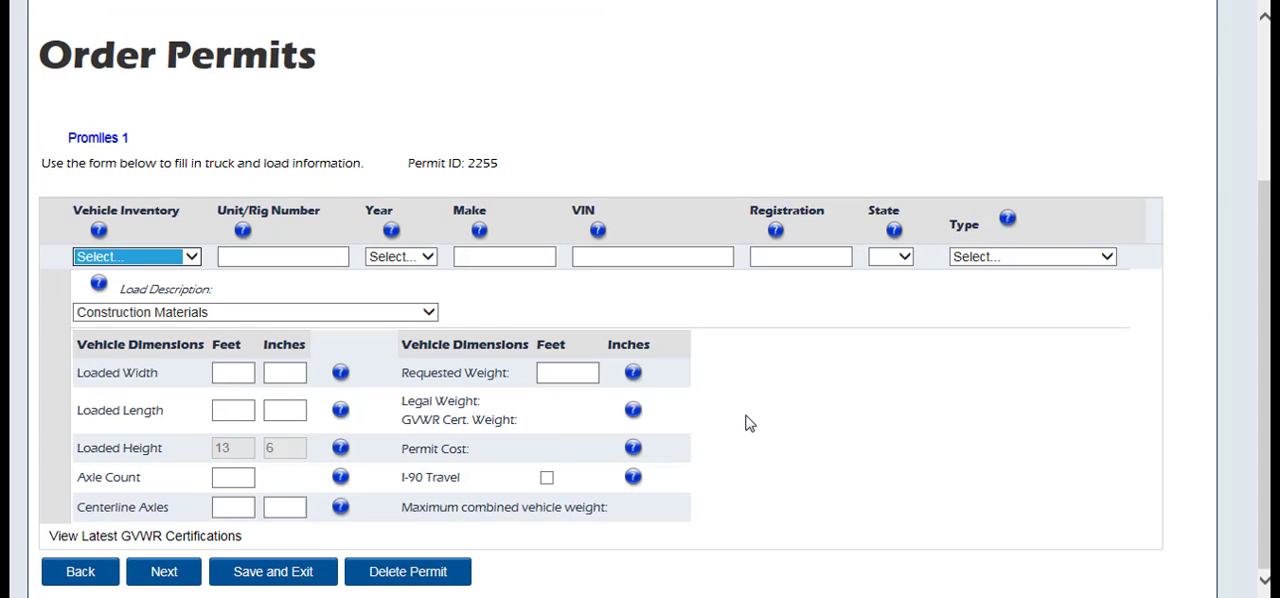
mouse_move(778, 441)
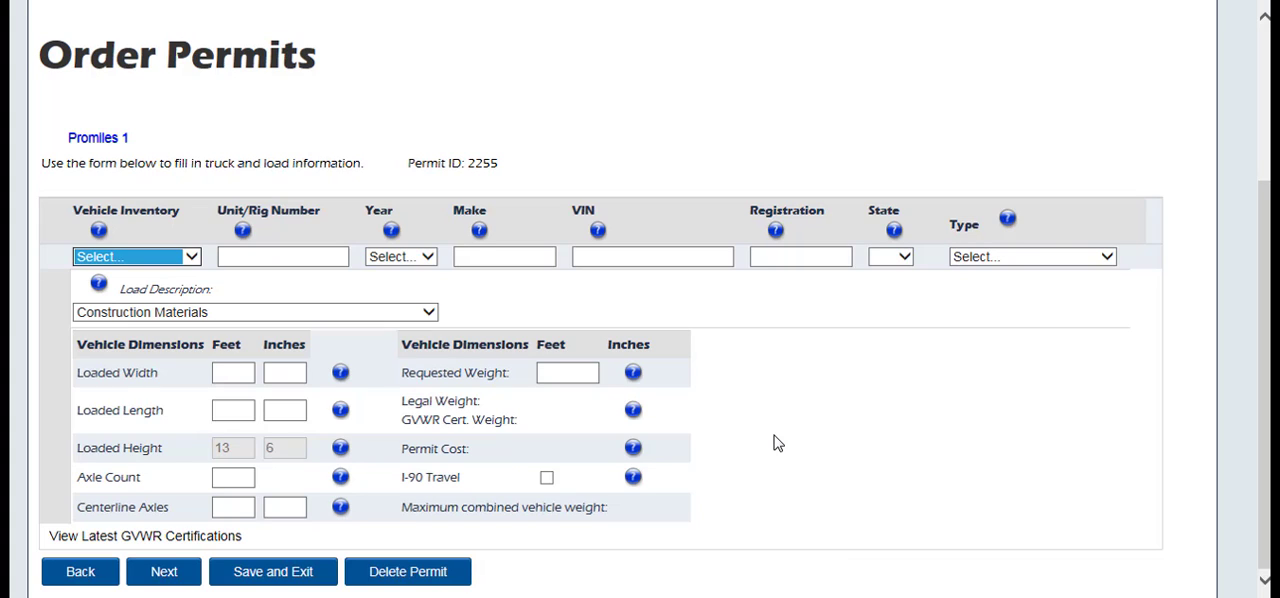
mouse_move(190, 258)
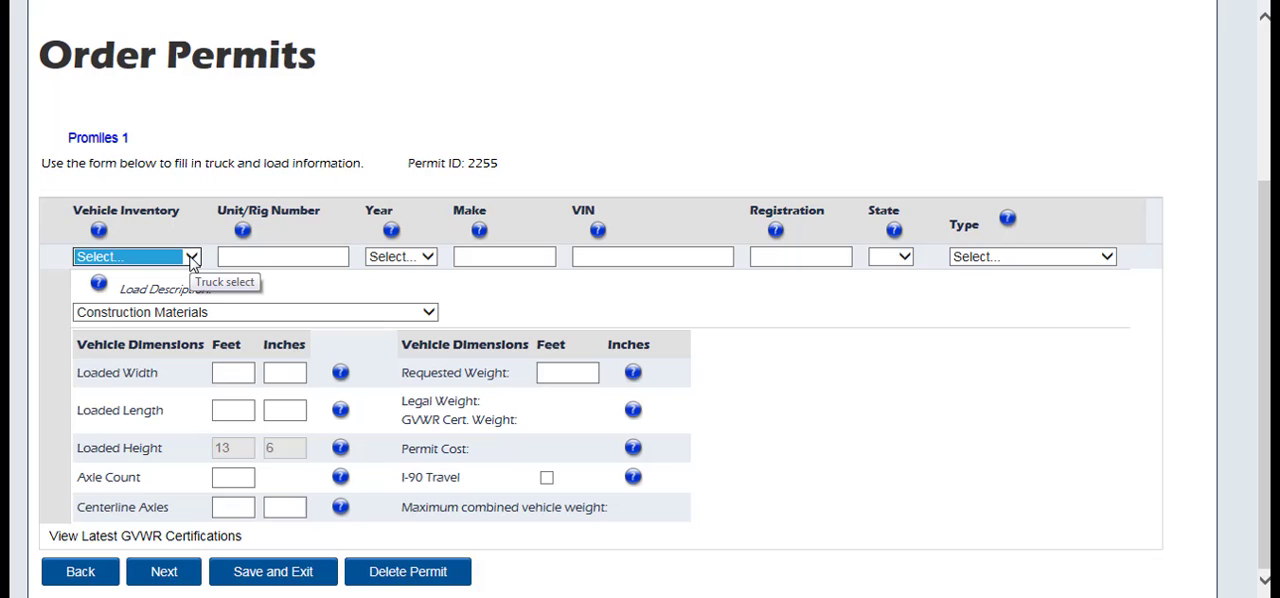
left_click(190, 256)
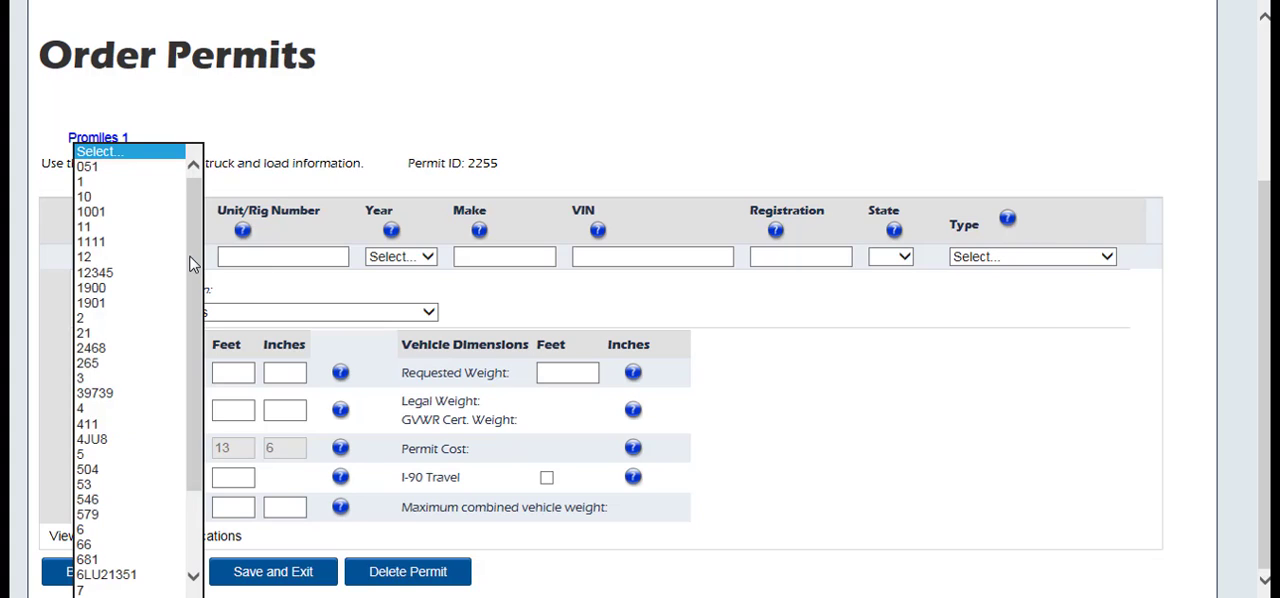
mouse_move(155, 251)
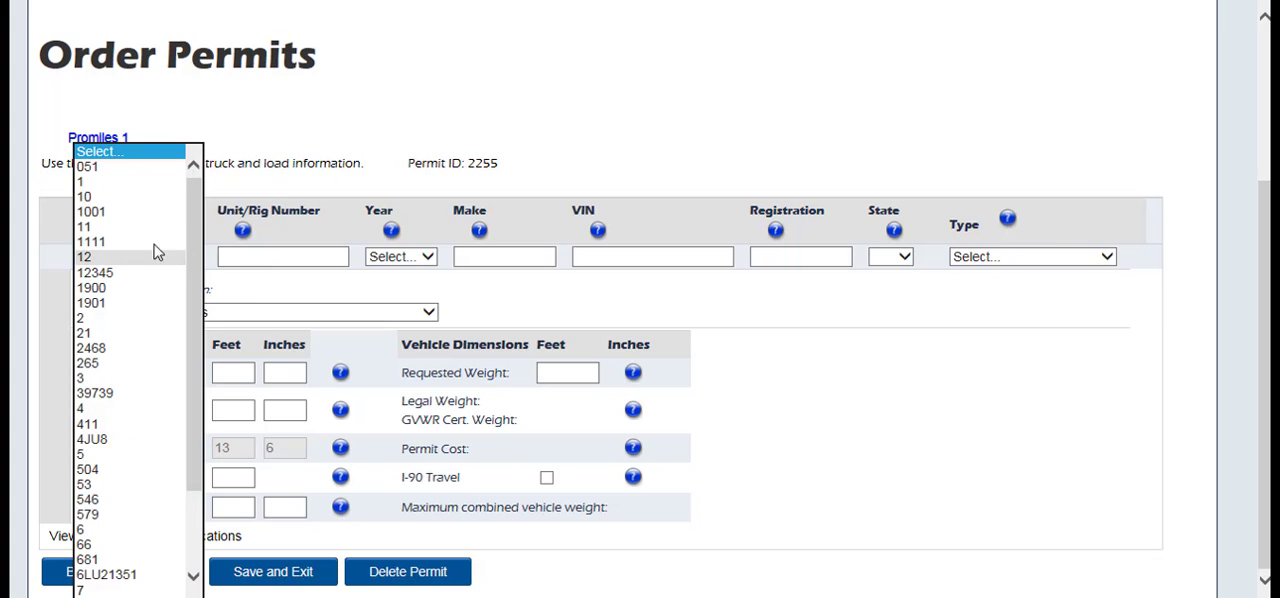
left_click(87, 166)
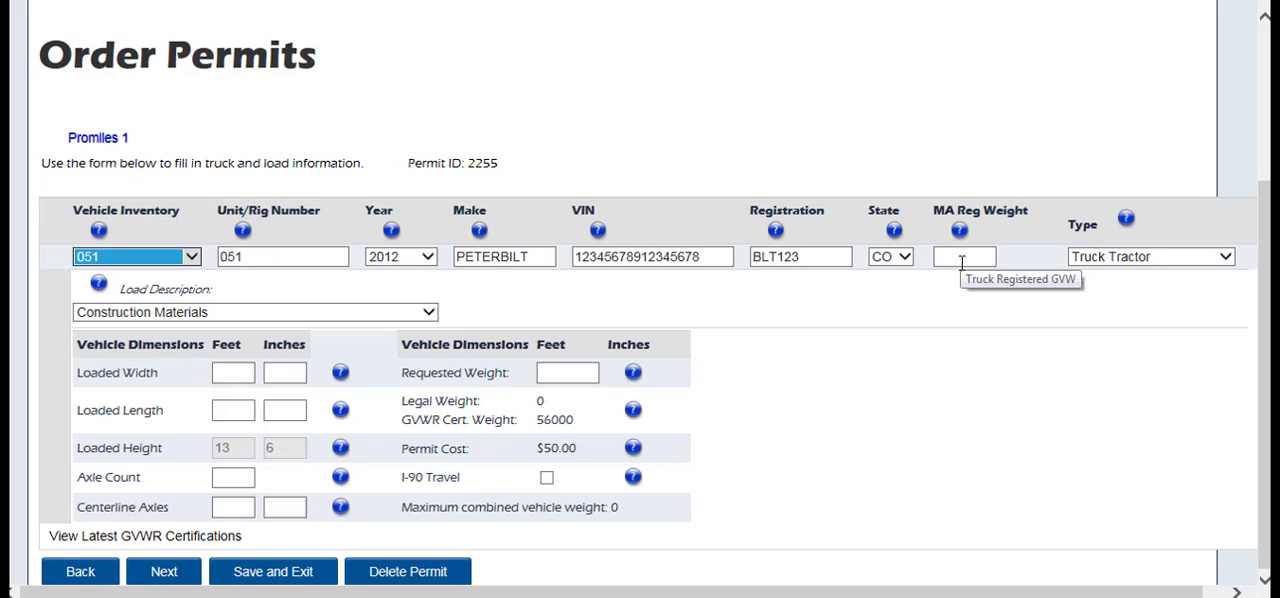
left_click(963, 256)
type("56000")
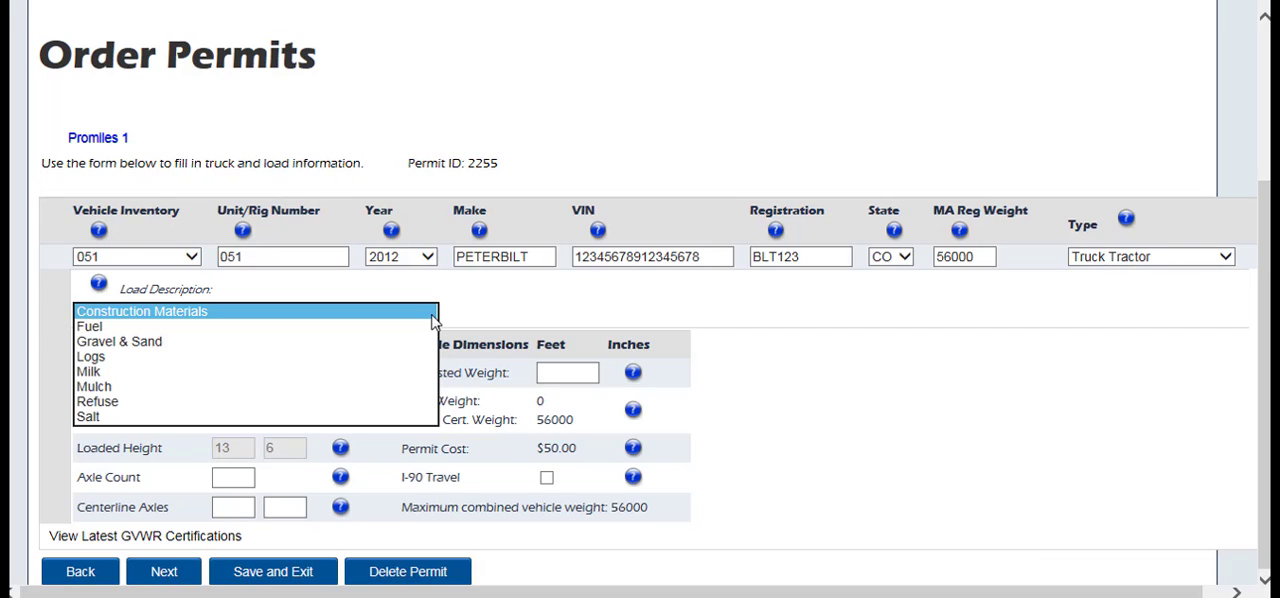
mouse_move(248, 318)
type("8")
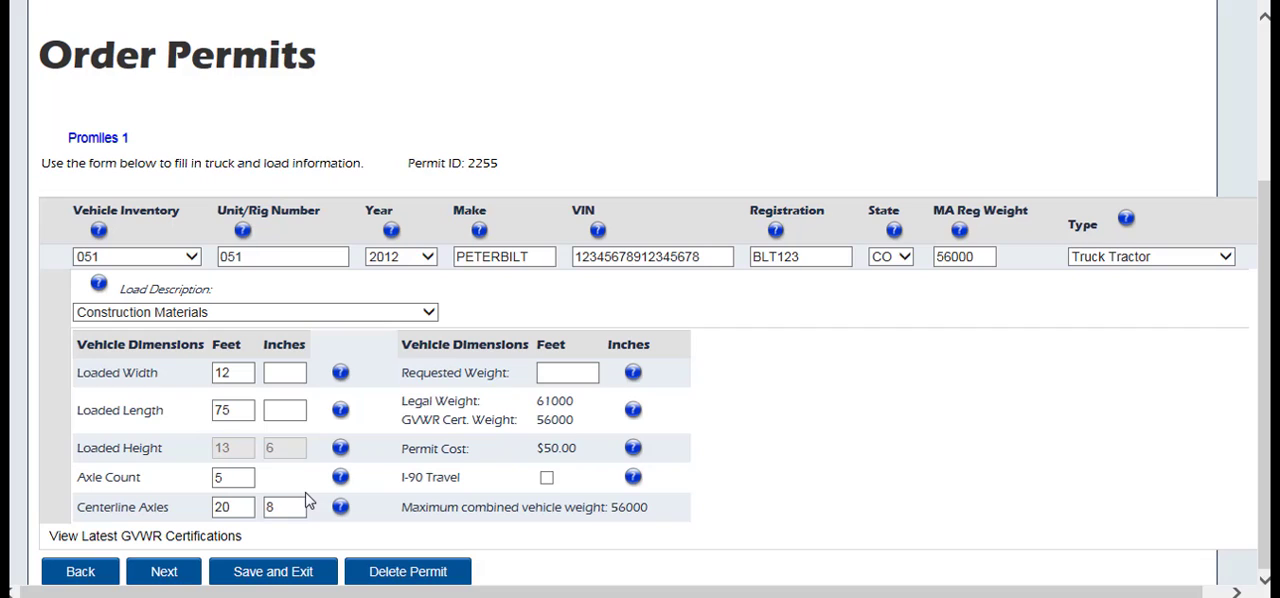
mouse_move(593, 417)
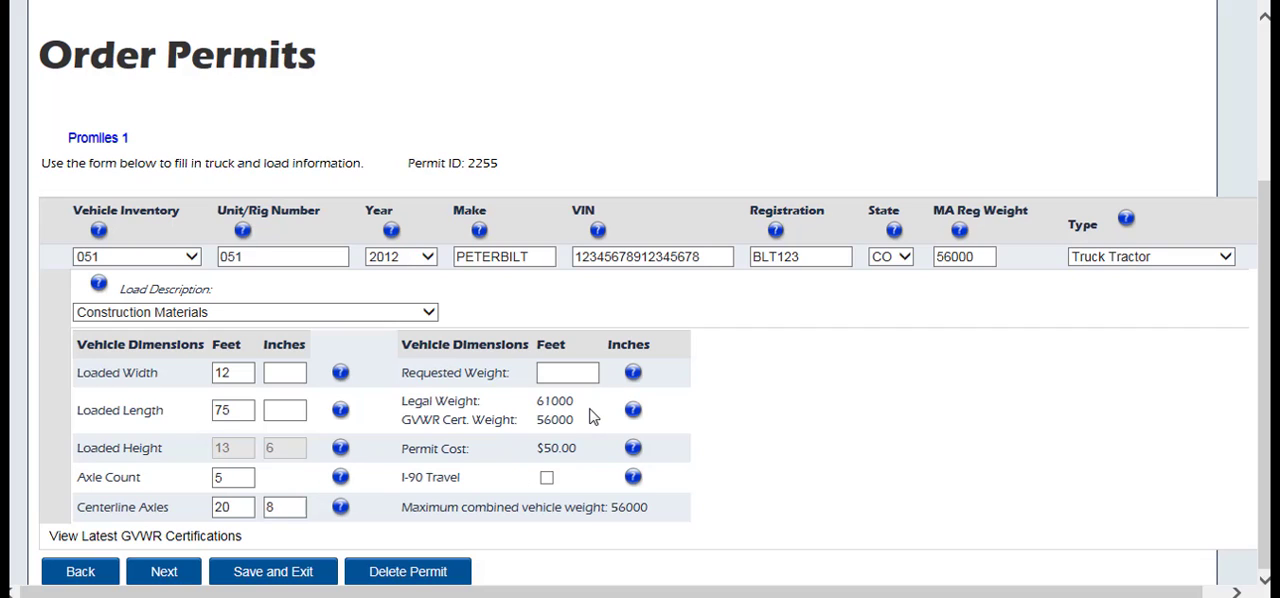
Dismiss the page errors and bring up the GVWR certification file browser
left_click(163, 571)
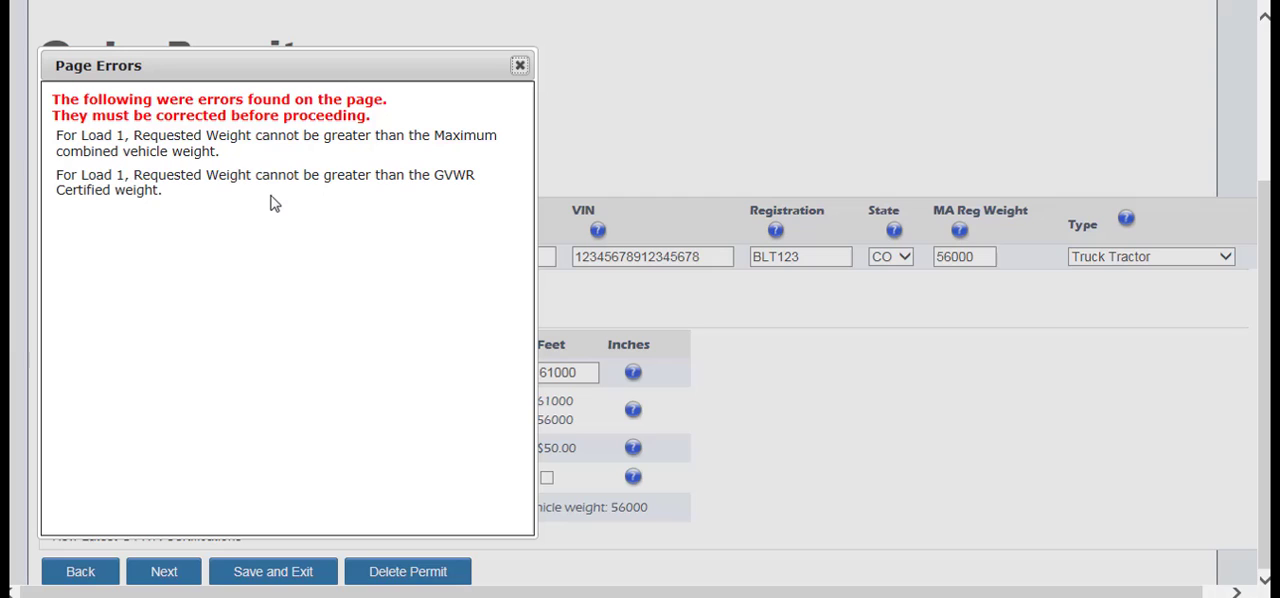
mouse_move(342, 217)
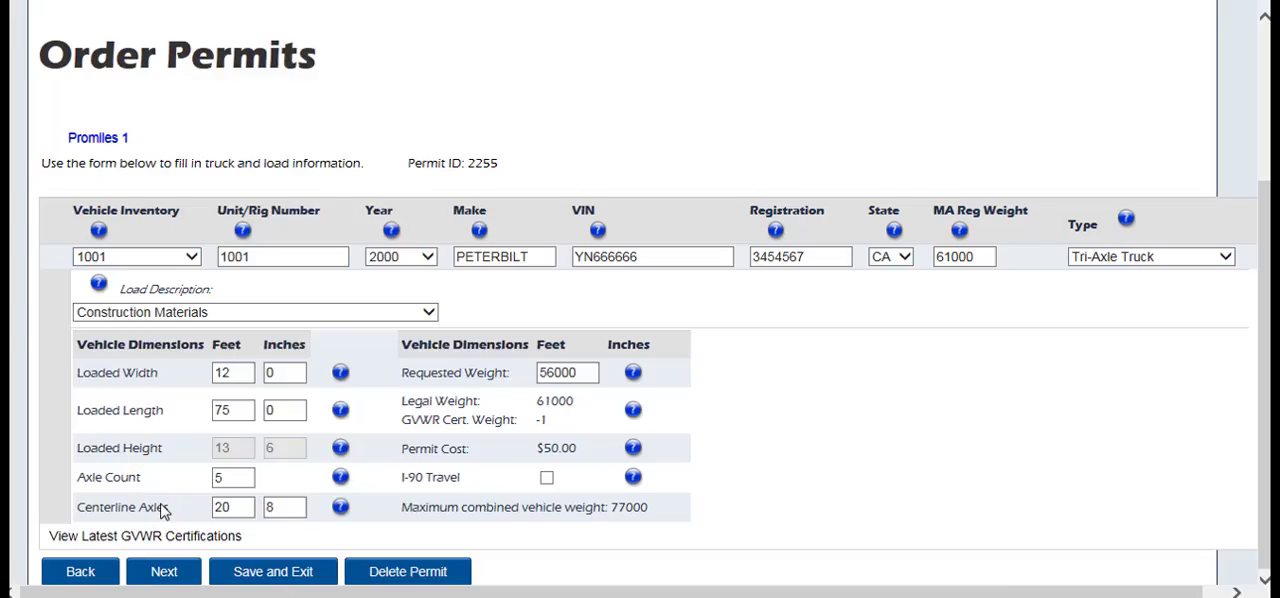
left_click(163, 571)
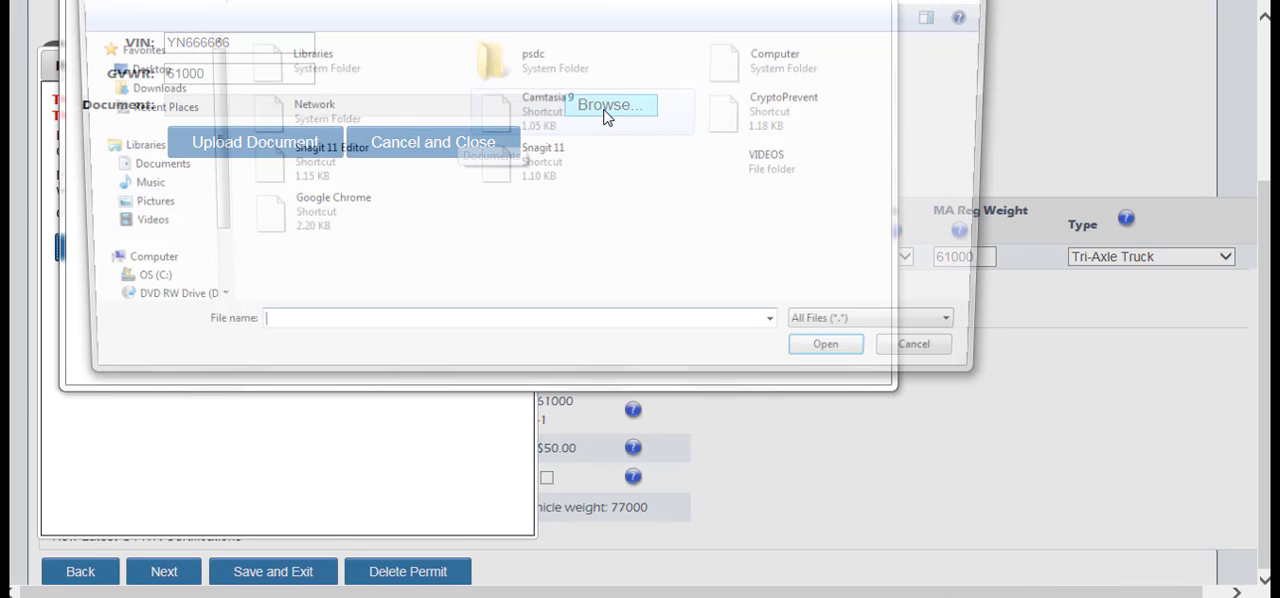
Upload GVWR.docx as the GVWR certification and close the confirmation window
left_click(585, 218)
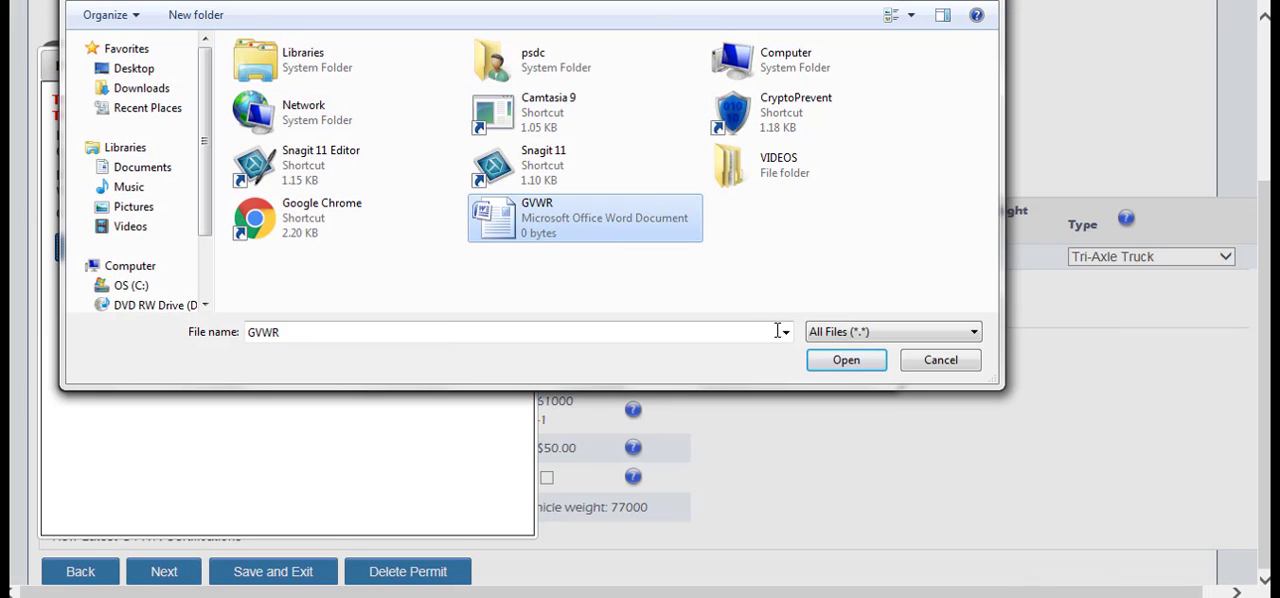
left_click(845, 360)
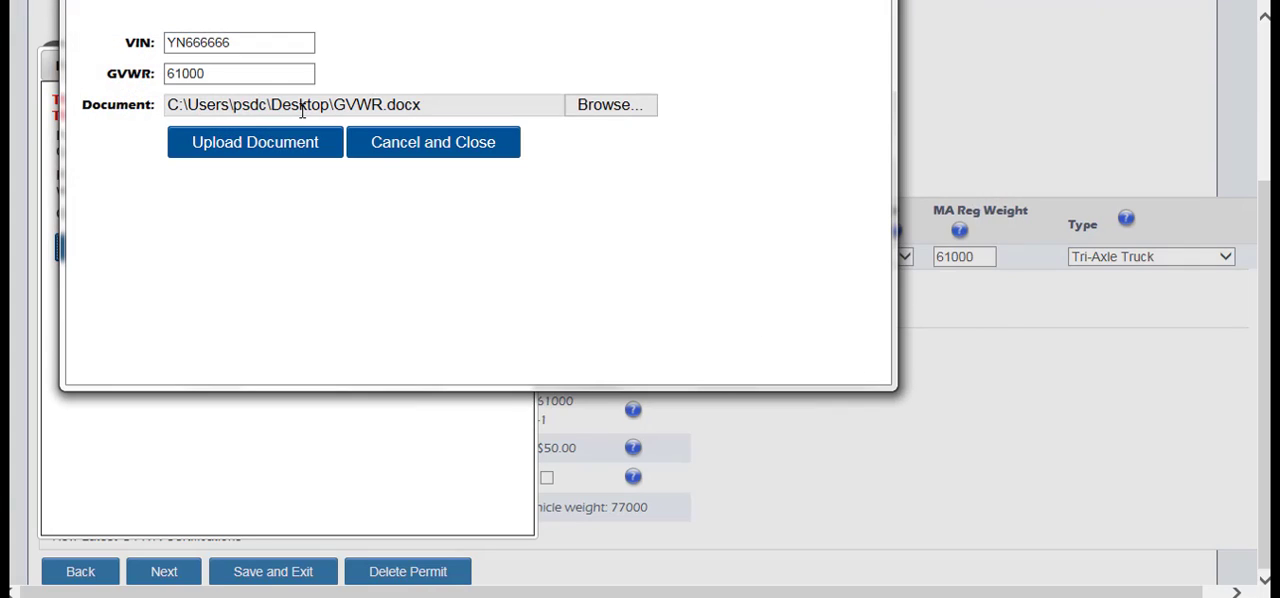
mouse_move(276, 150)
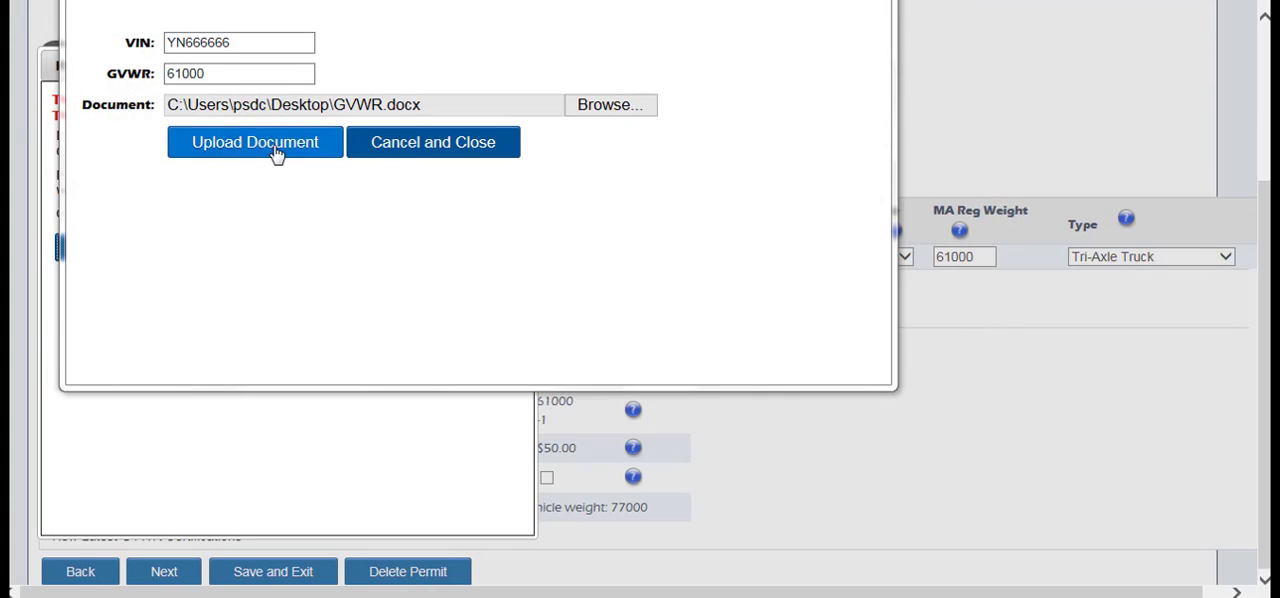
left_click(254, 142)
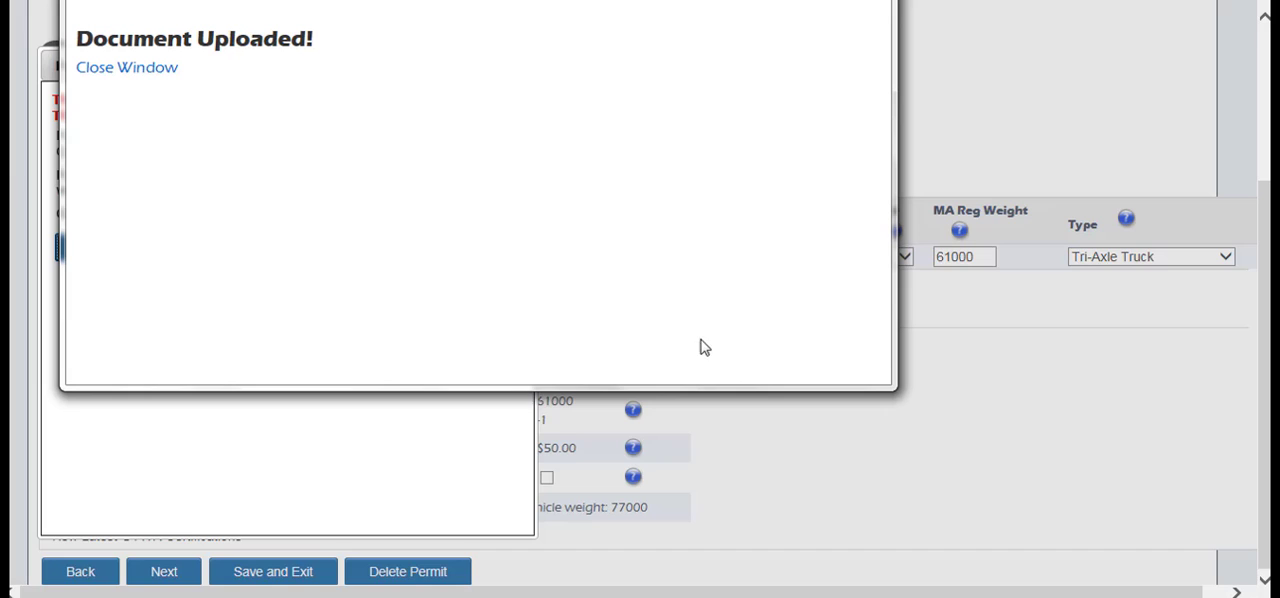
left_click(126, 67)
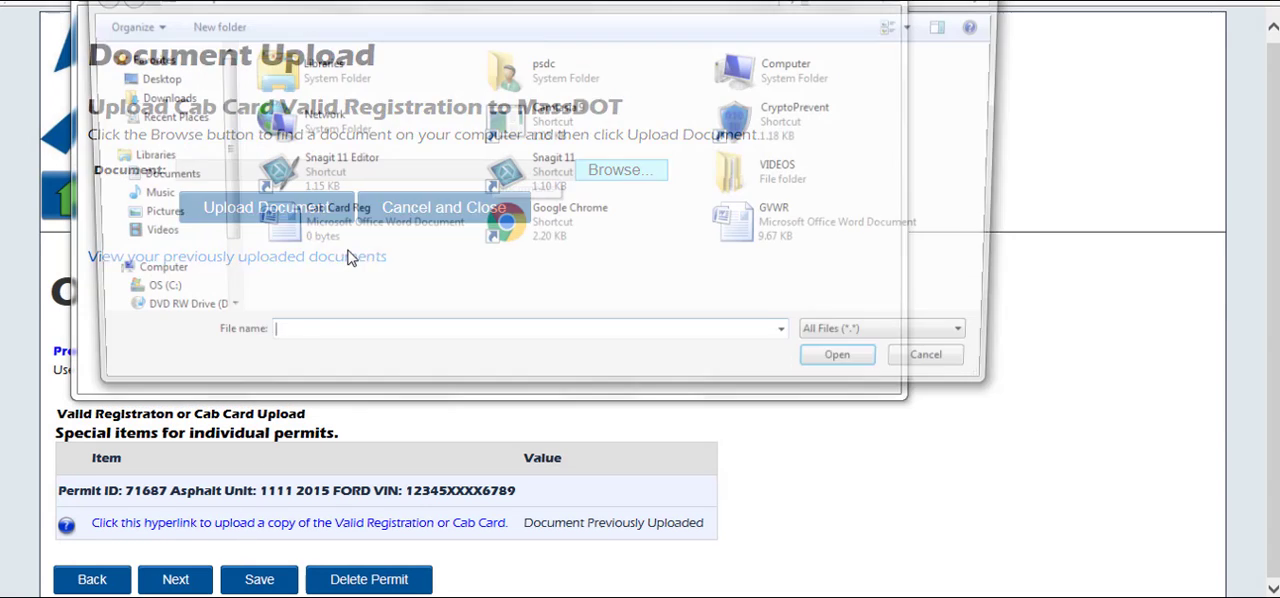
Upload Cab Card Reg.docx as the registration and close the confirmation window
left_click(836, 354)
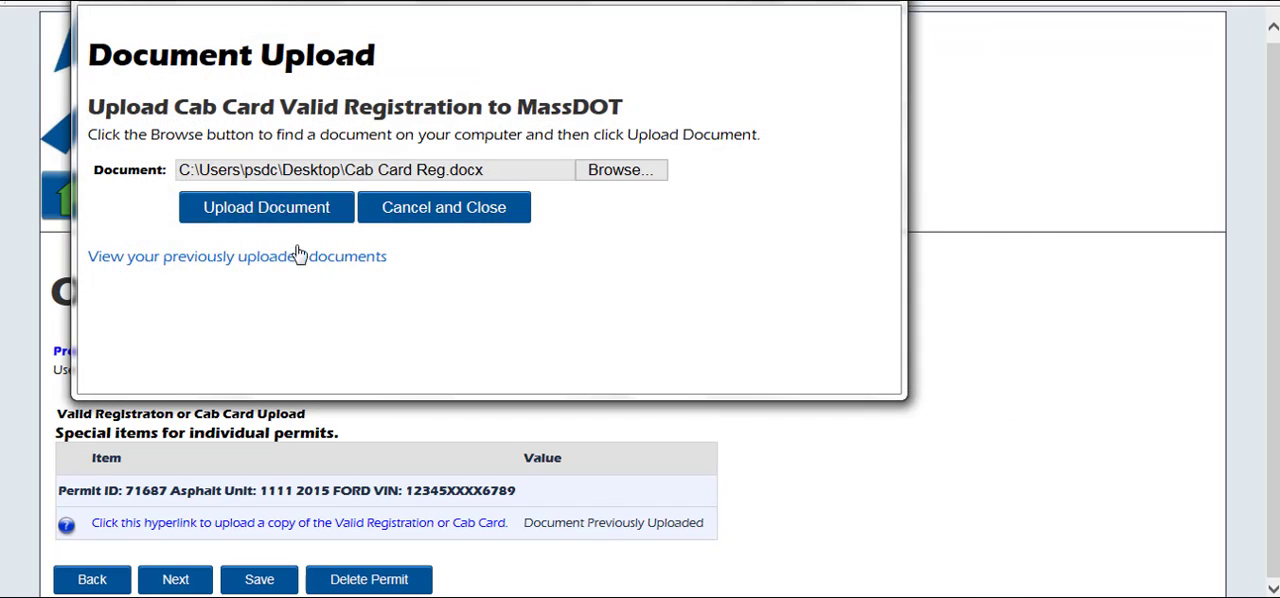
left_click(266, 207)
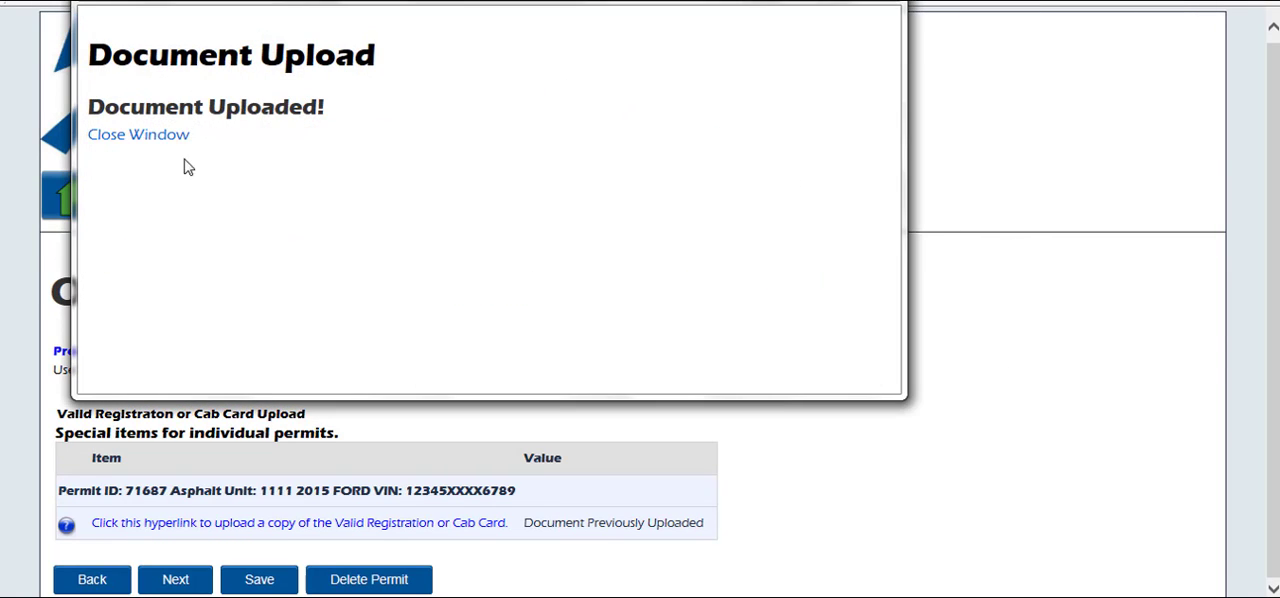
left_click(138, 134)
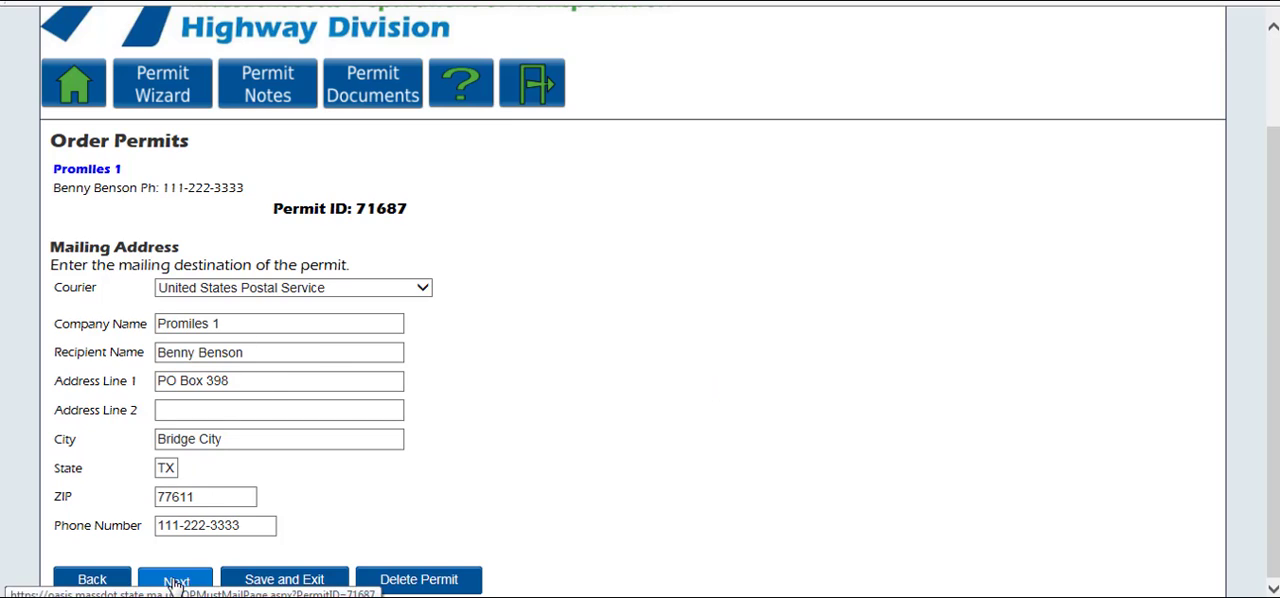
mouse_move(687, 377)
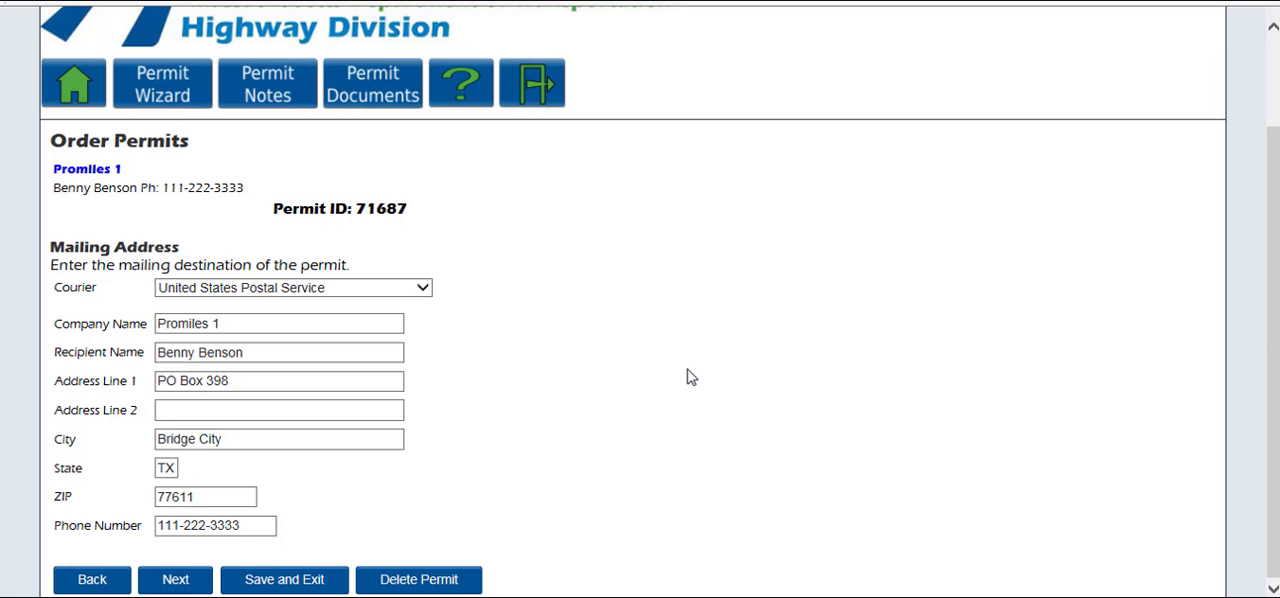
left_click(175, 579)
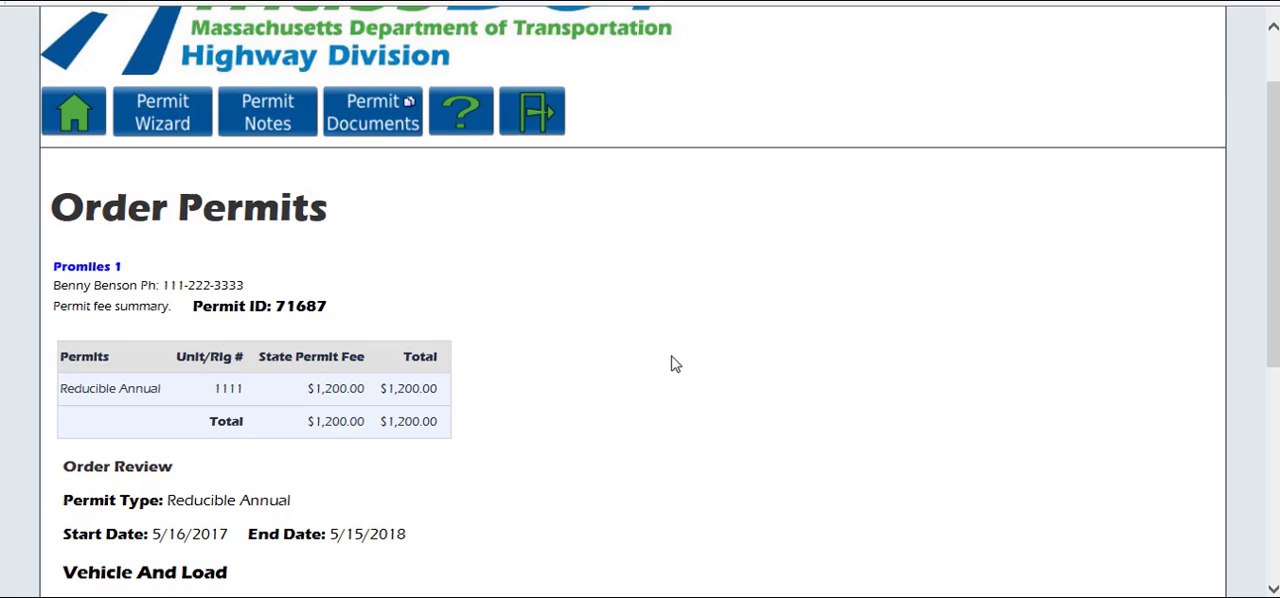
Review the $1,200.00 Reducible Annual order and submit permit 71687
scroll("down", 3)
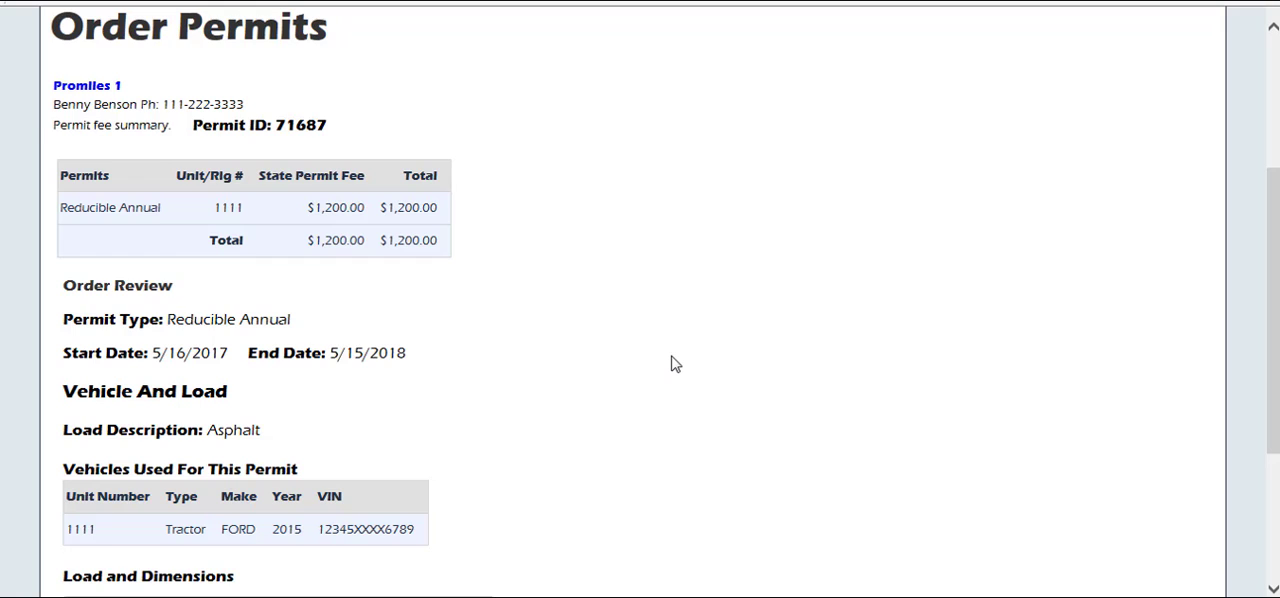
scroll("down", 3)
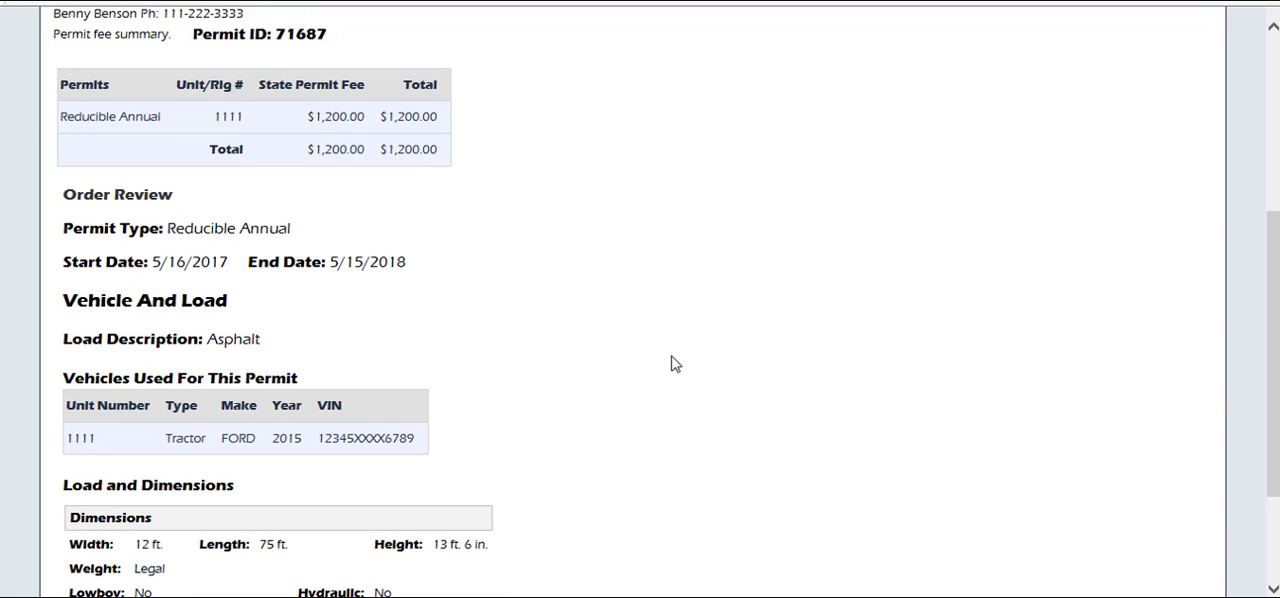
scroll("down", 3)
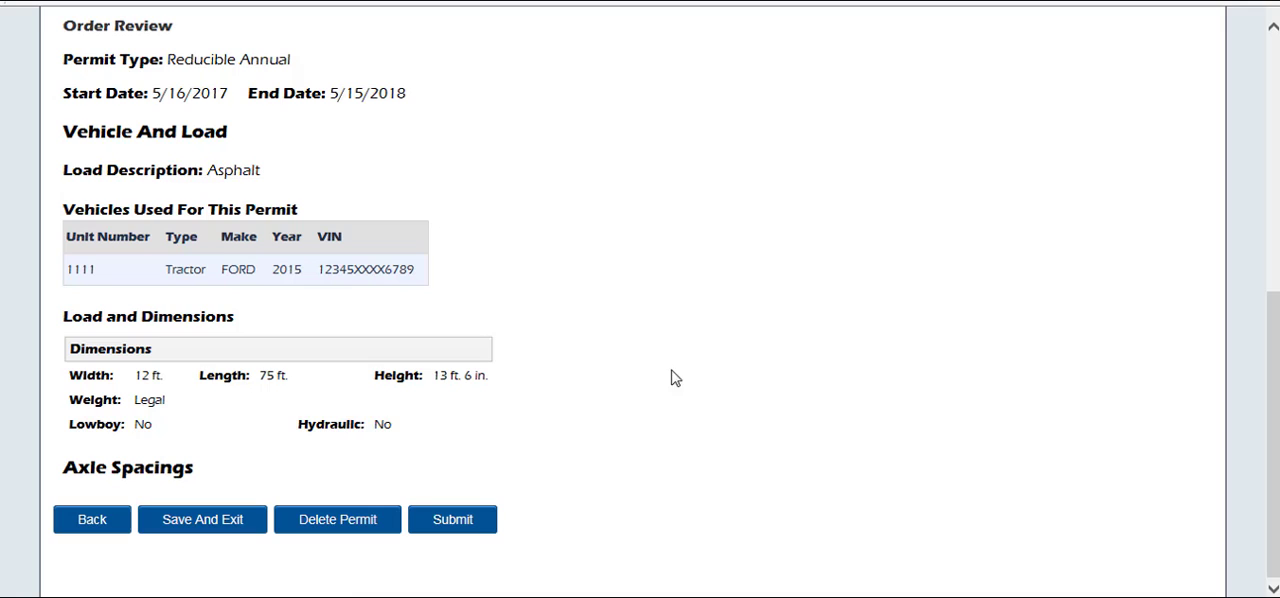
left_click(452, 519)
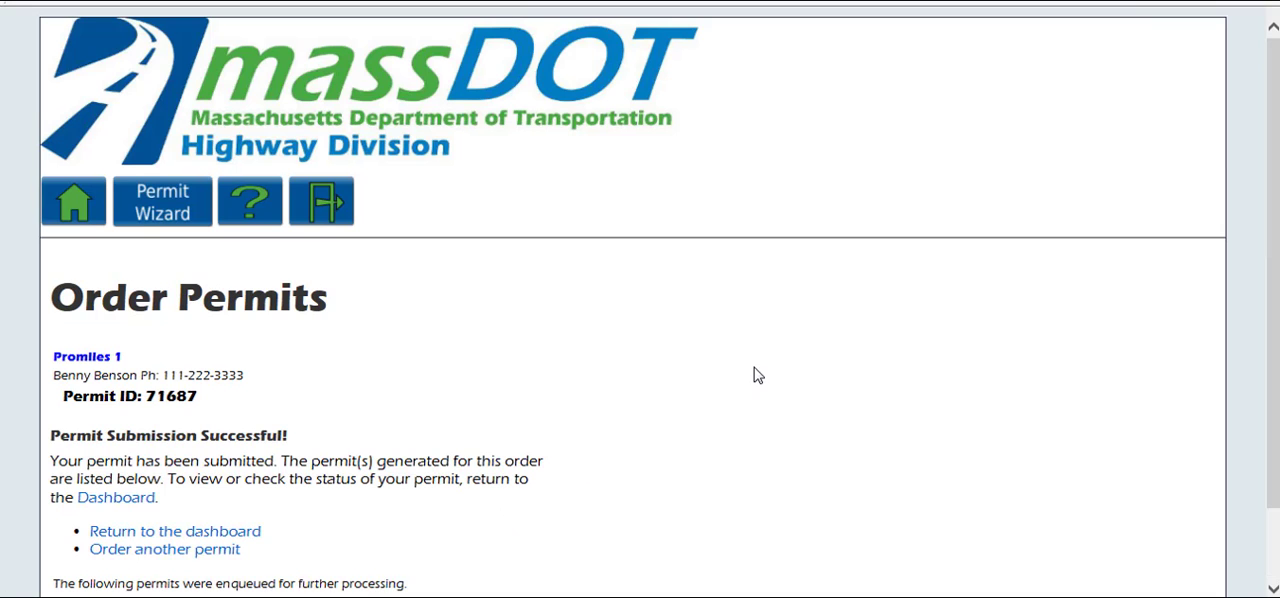
scroll("down", 3)
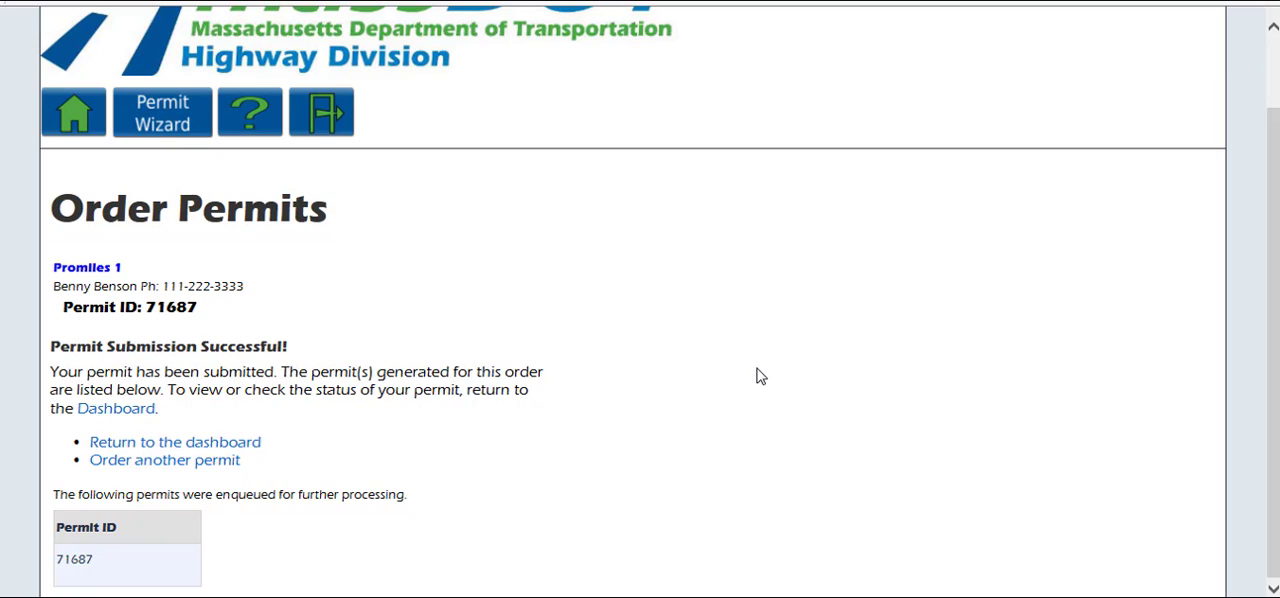
mouse_move(604, 492)
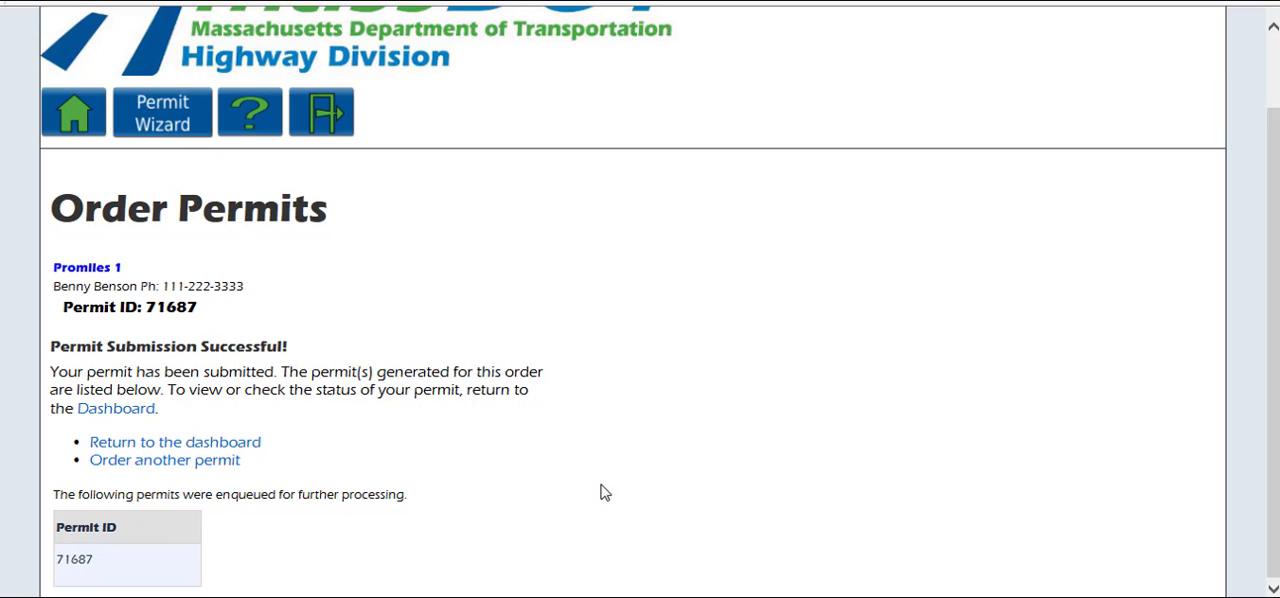
mouse_move(558, 502)
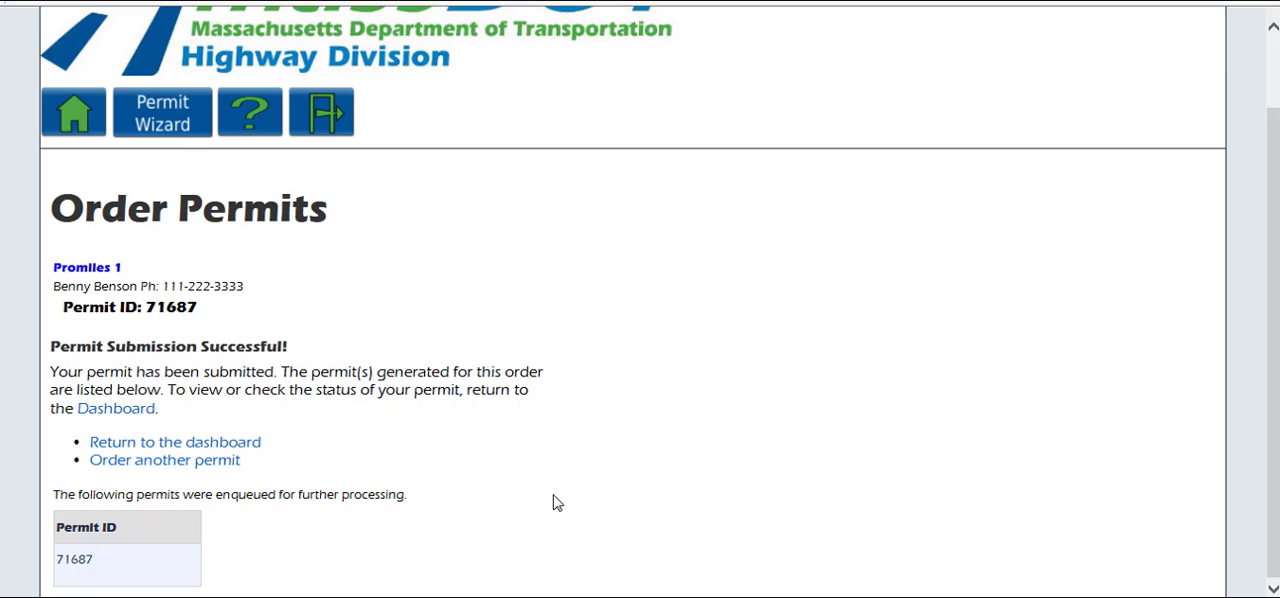